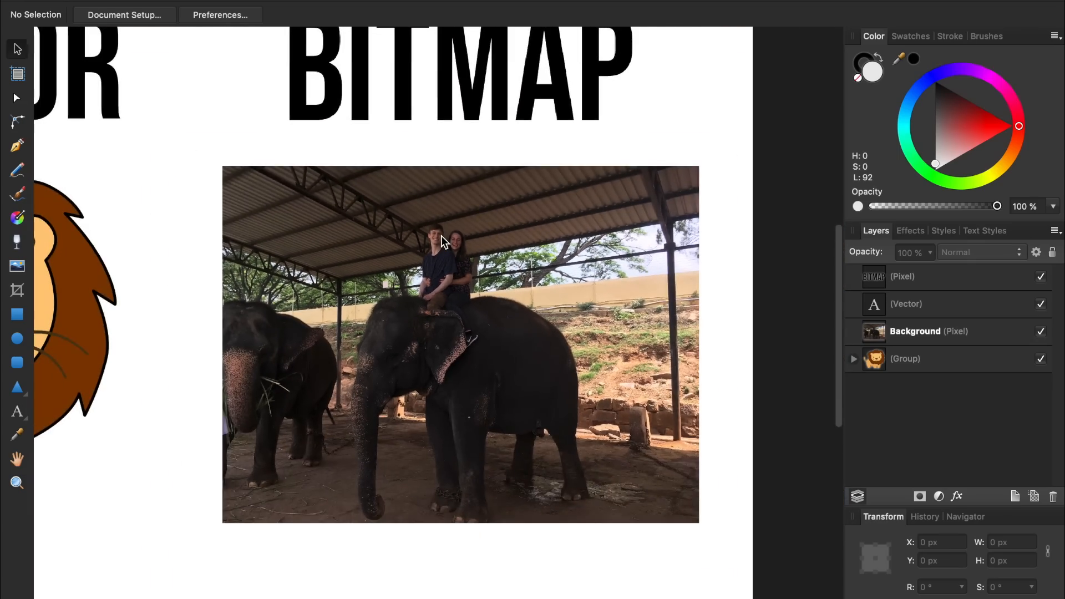
Set the JPEG export of the cyclist illustration to an 8000 px width.
click(16, 97)
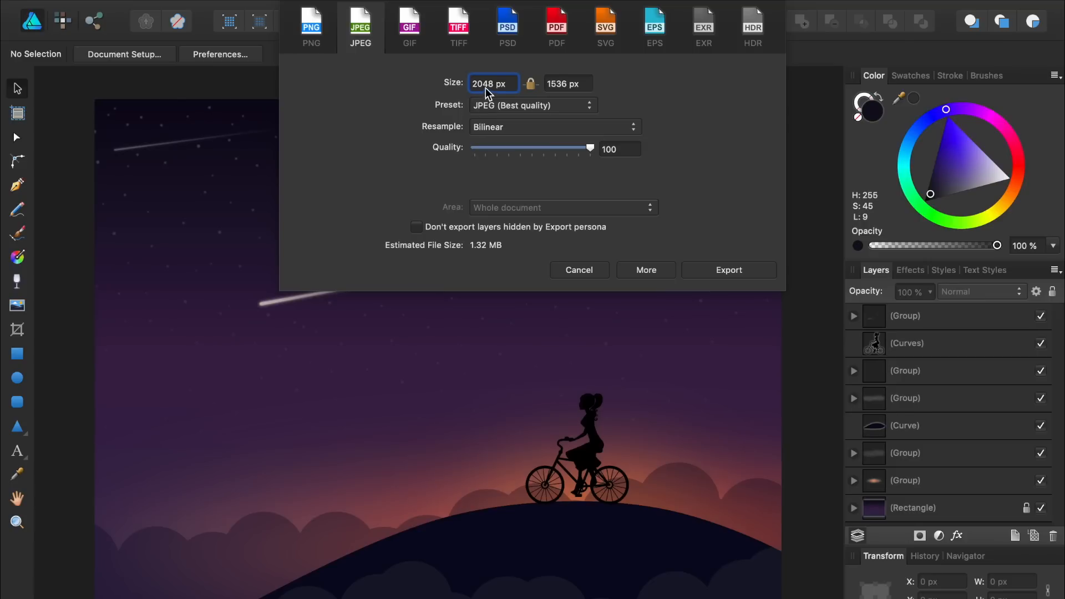
text(8000)
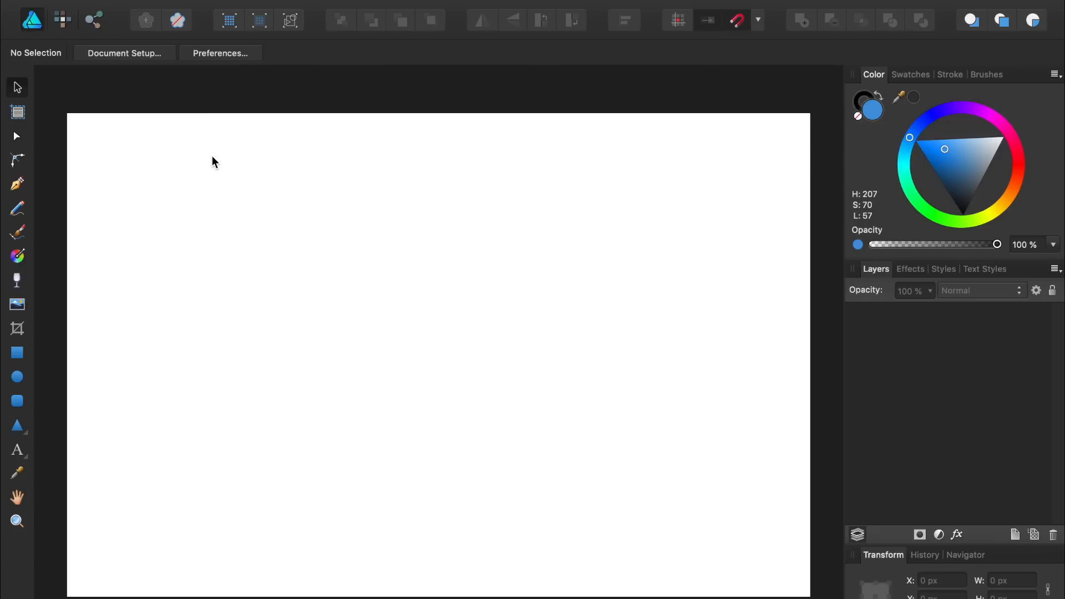
mouse_move(141, 124)
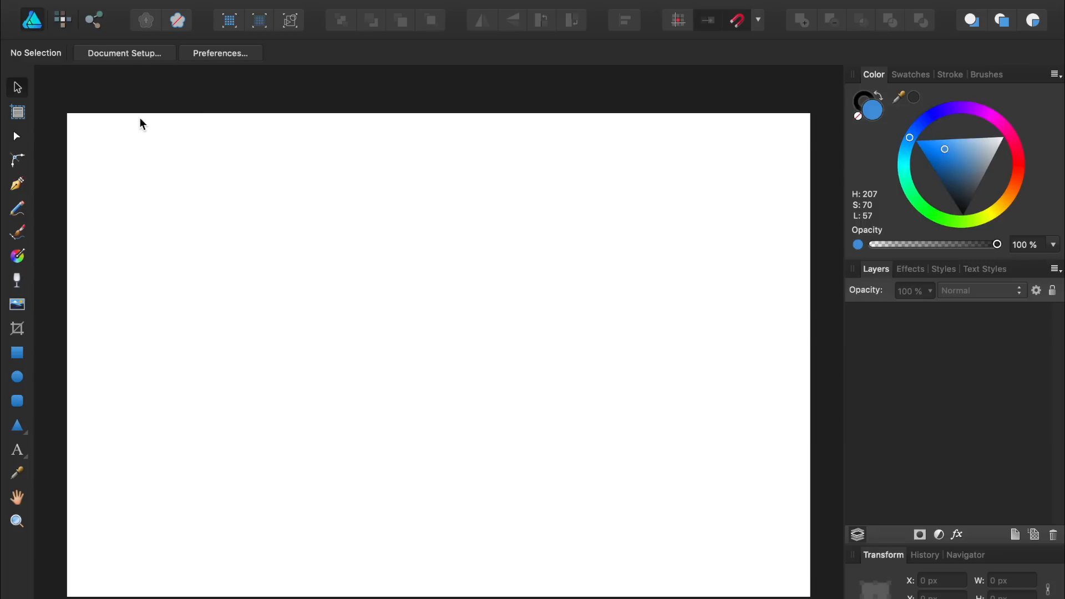
Visit the Pixel Persona, then return to the Designer Persona.
click(62, 19)
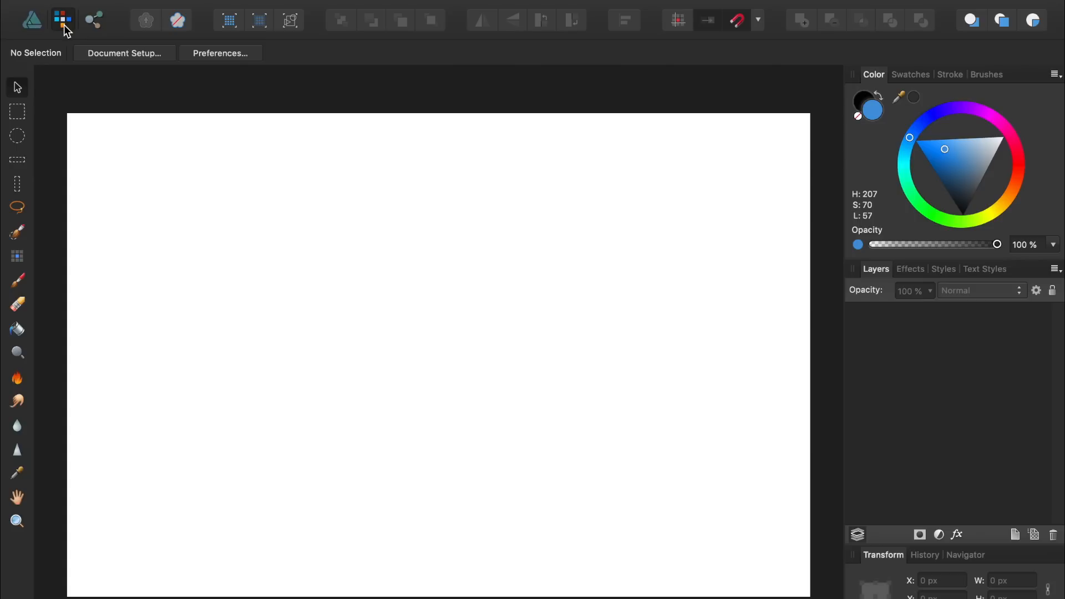
click(31, 19)
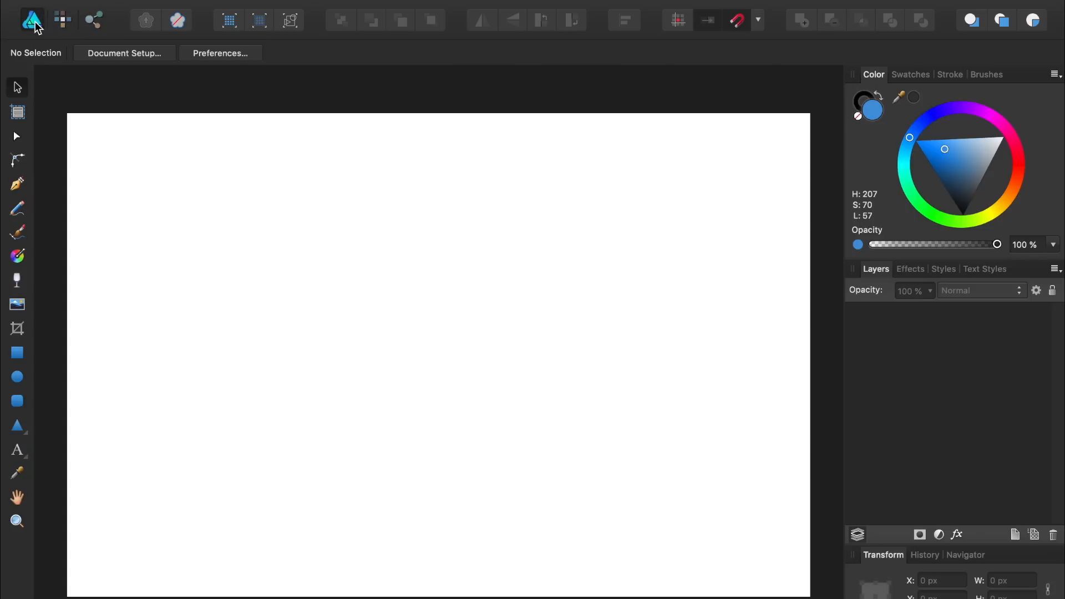
click(16, 376)
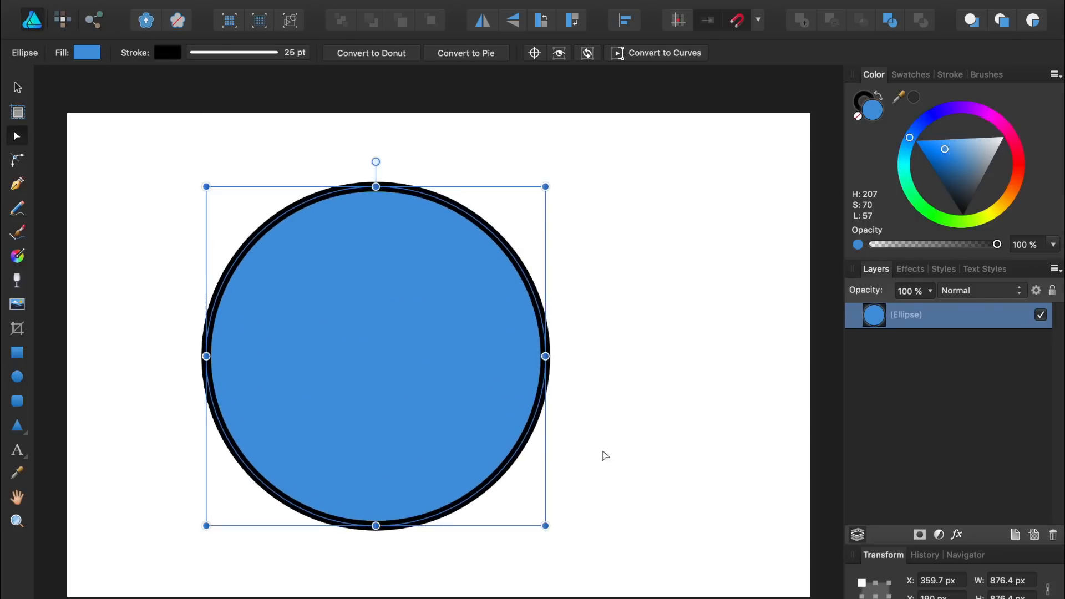
Convert the circle to curves, reshape it into a crescent, and make its fill yellow.
click(655, 53)
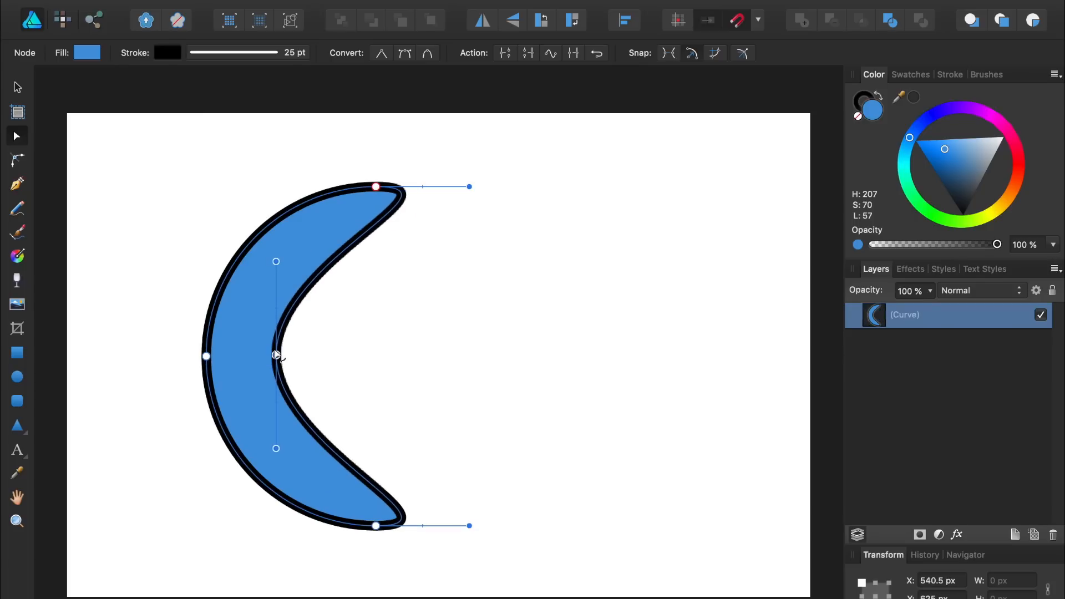
click(16, 87)
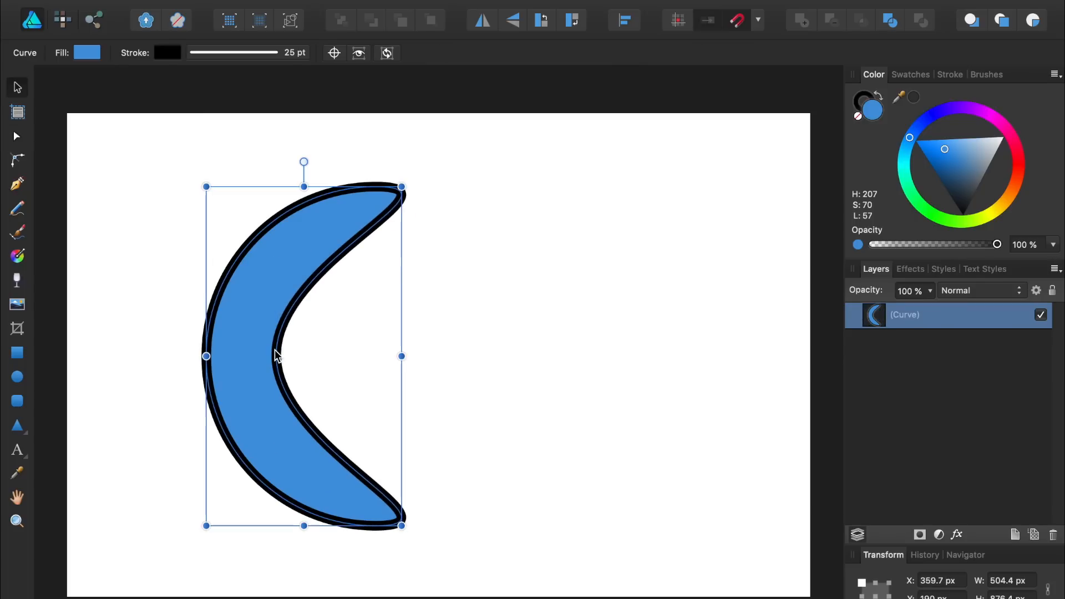
click(990, 213)
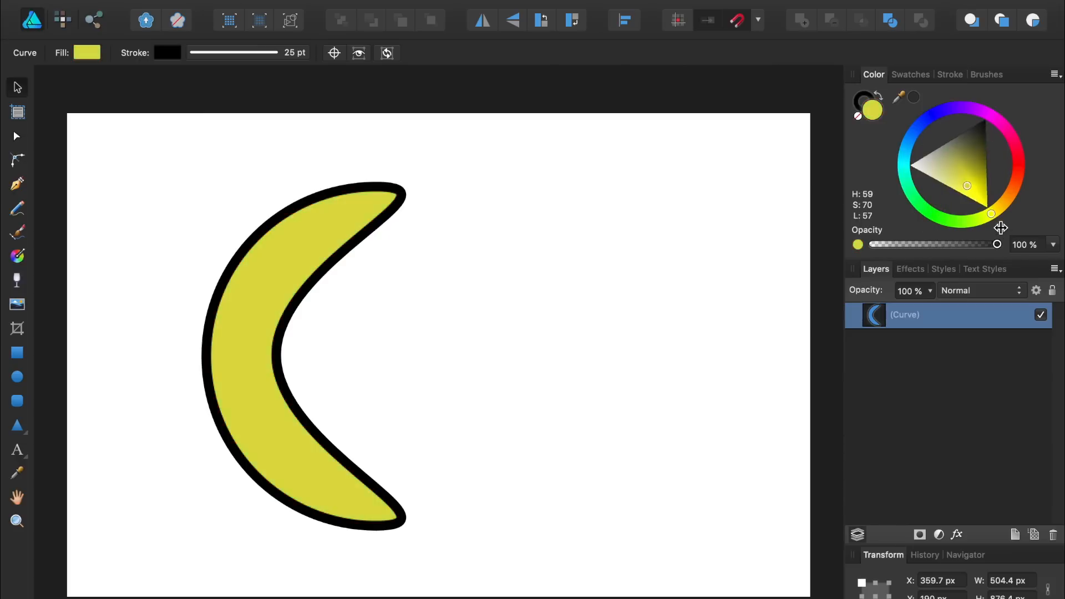